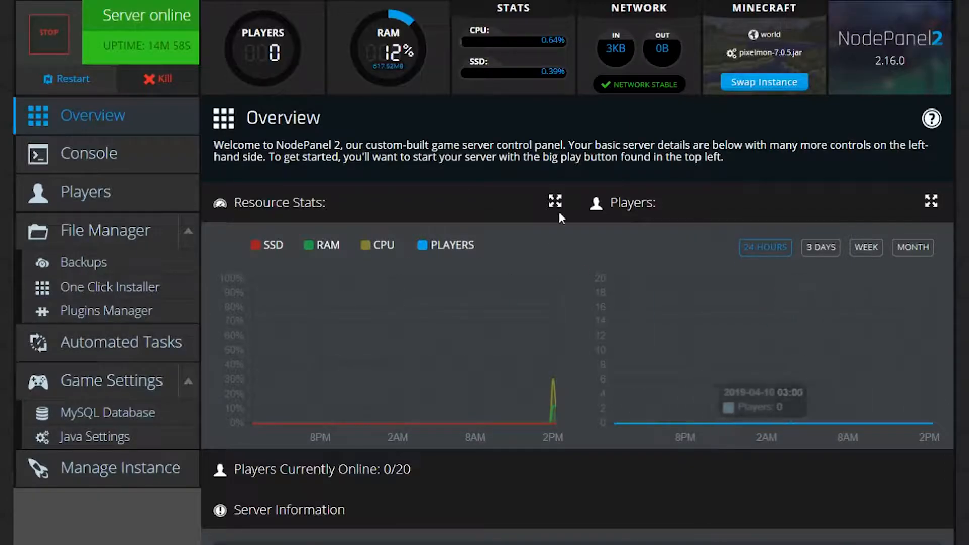
{"action": "mouse_move", "coordinate": [466, 517]}
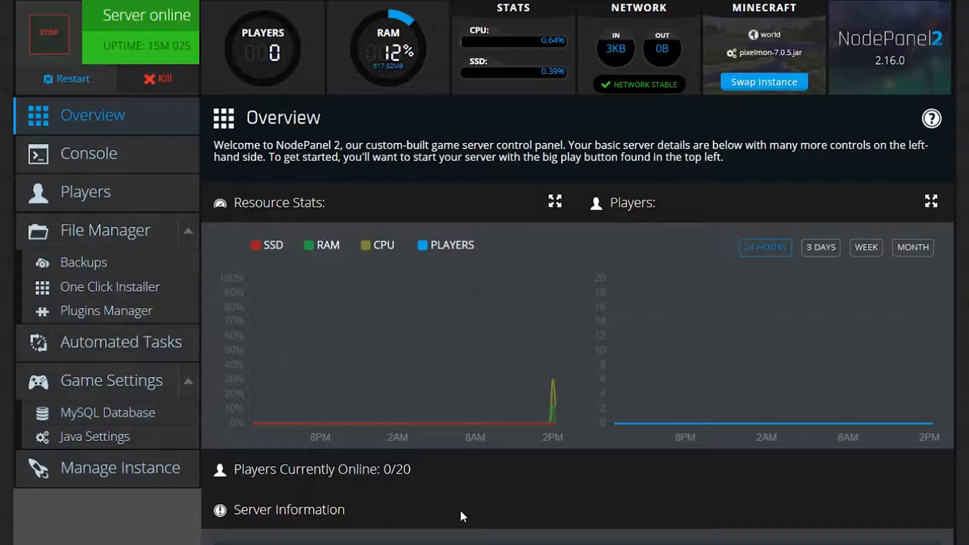
Step: Go to the Manage Instance page from the left sidebar
{"action": "left_click", "coordinate": [119, 467]}
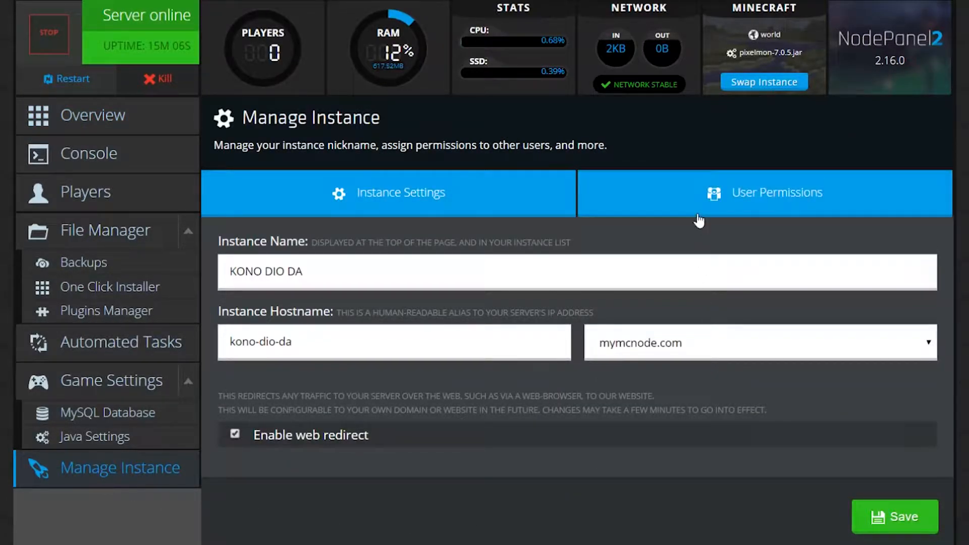
Step: Add sub-user 'geadmon' on User Permissions with every permission including All, and save
{"action": "left_click", "coordinate": [775, 192]}
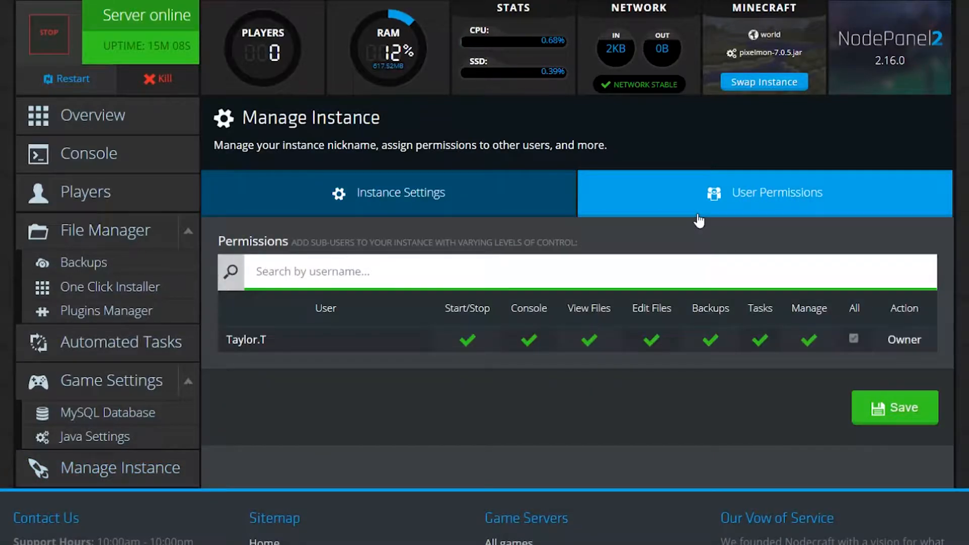
{"action": "type", "text": "geadmon"}
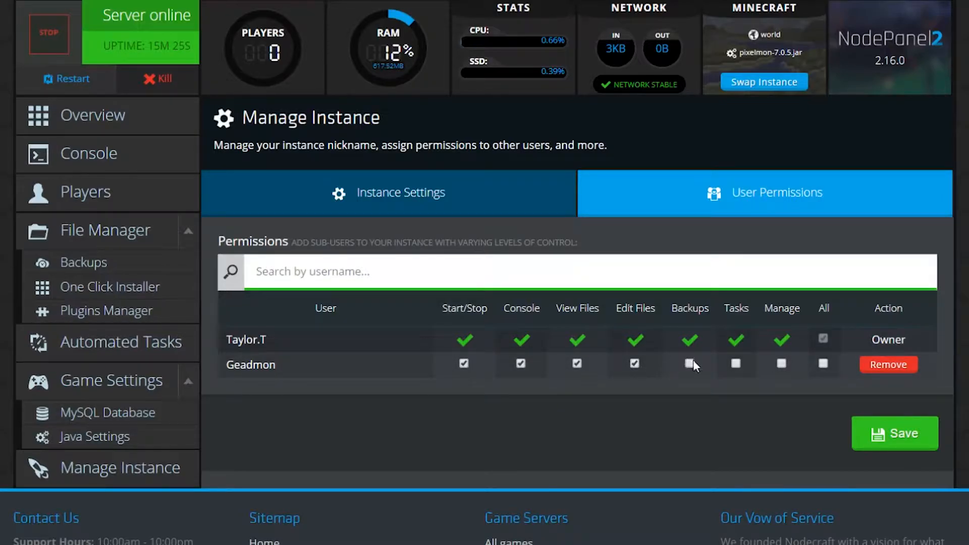
{"action": "left_click", "coordinate": [688, 363]}
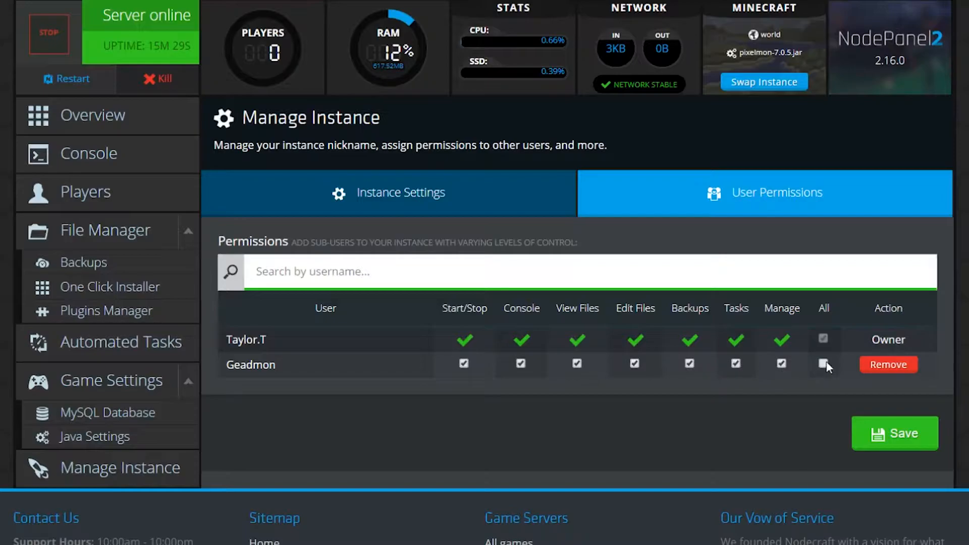
{"action": "left_click", "coordinate": [893, 433]}
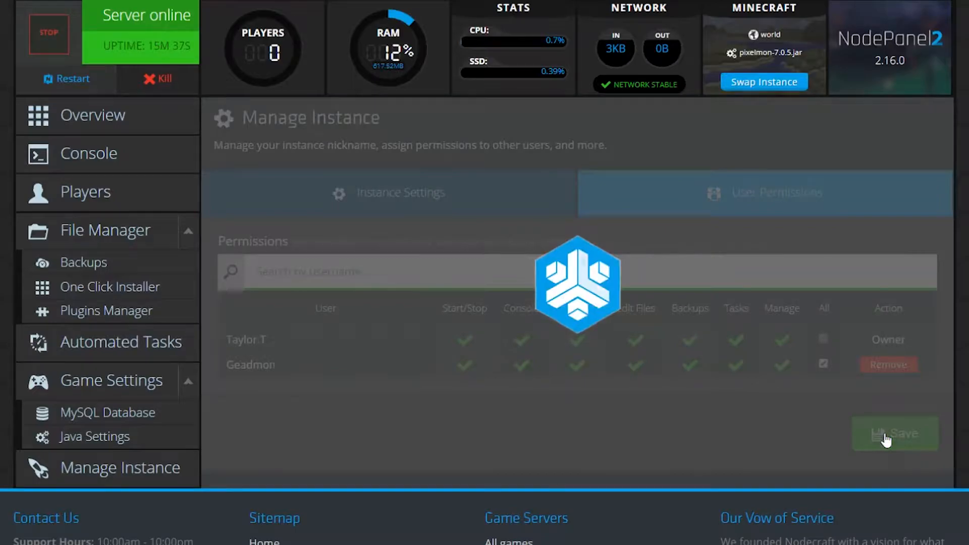
{"action": "left_click", "coordinate": [893, 433]}
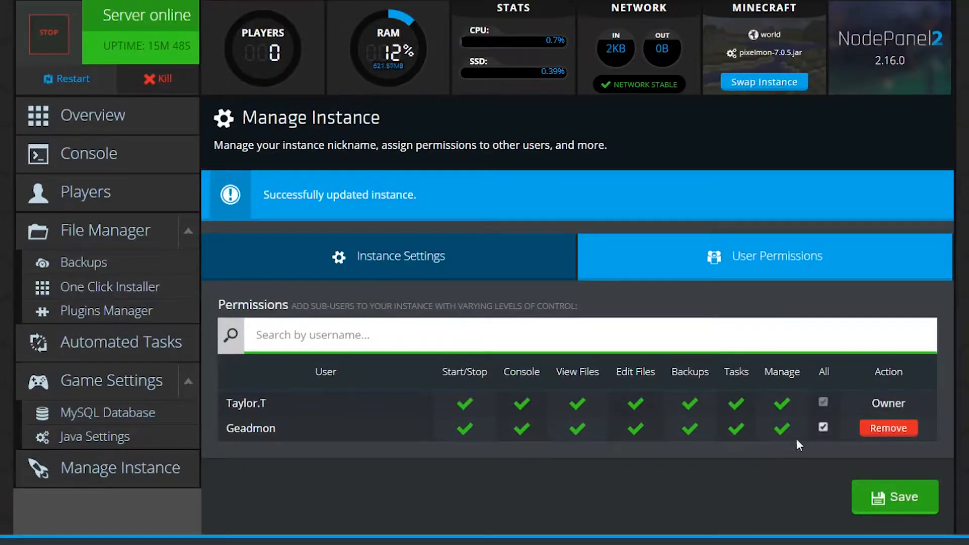
Step: Remove Geadmon so only owner Taylor.T remains in the users list
{"action": "left_click", "coordinate": [887, 428]}
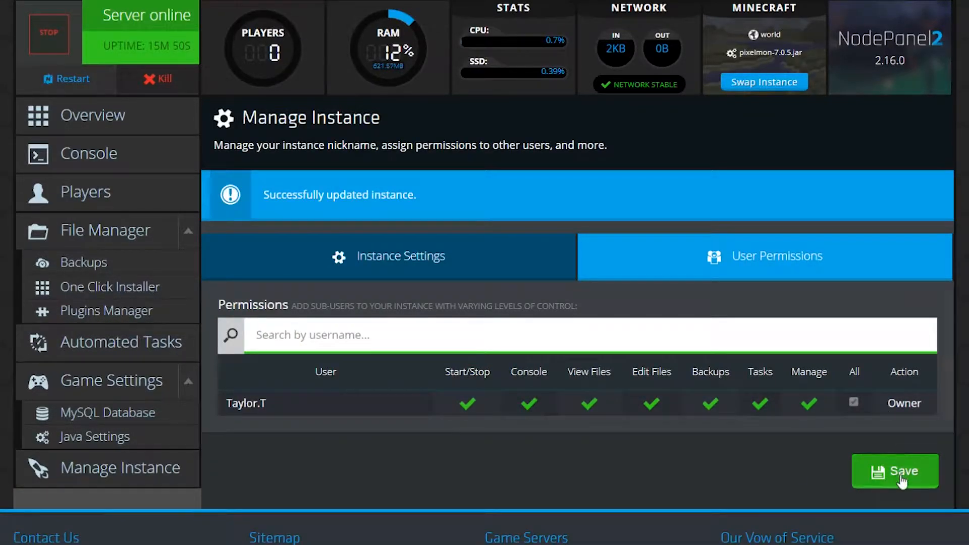
{"action": "mouse_move", "coordinate": [487, 445]}
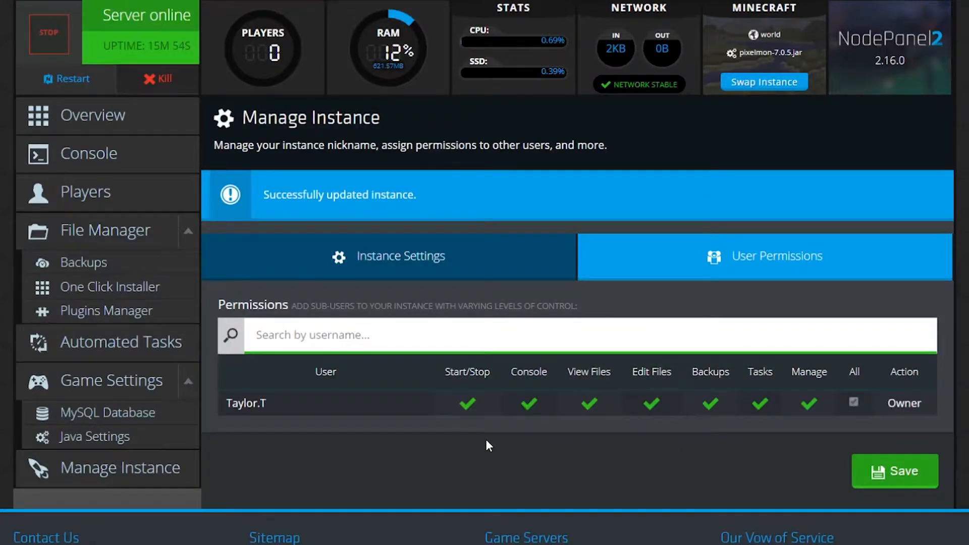
{"action": "mouse_move", "coordinate": [609, 535]}
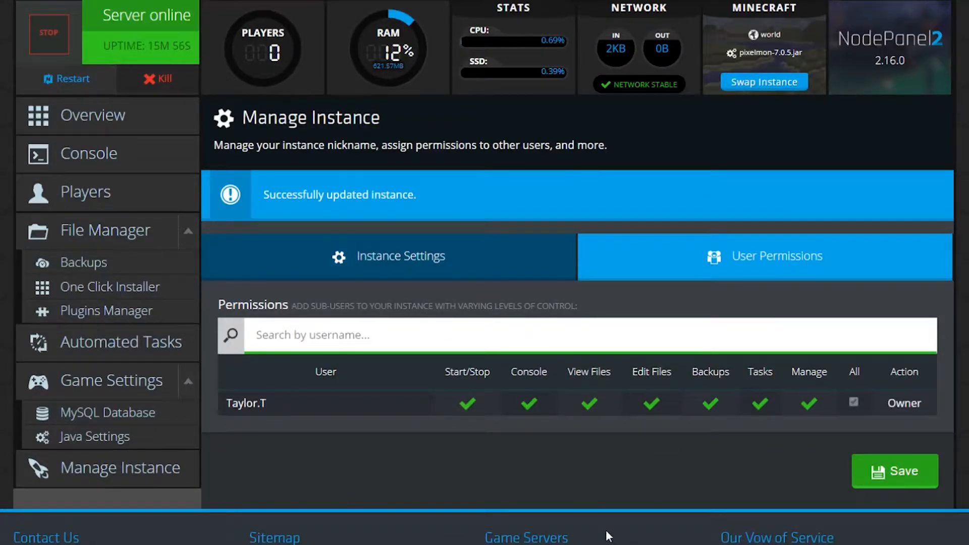